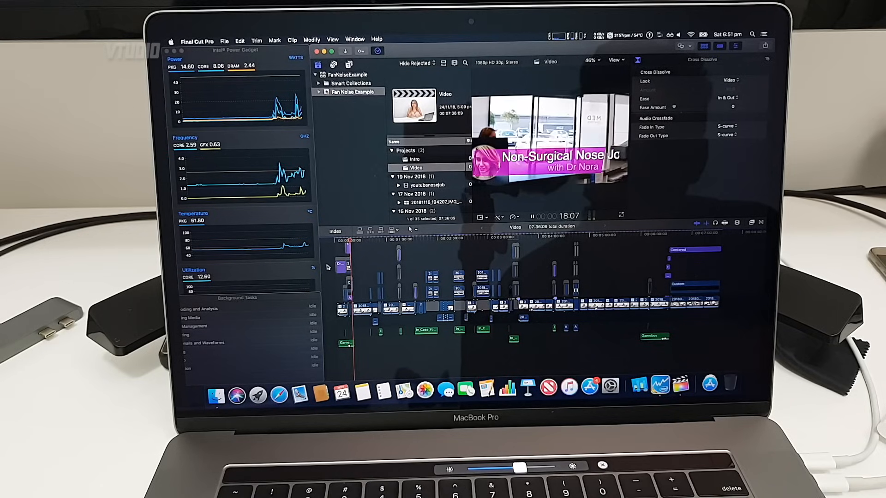
# Open the Modify menu to reach the Render All command
pyautogui.click(312, 39)
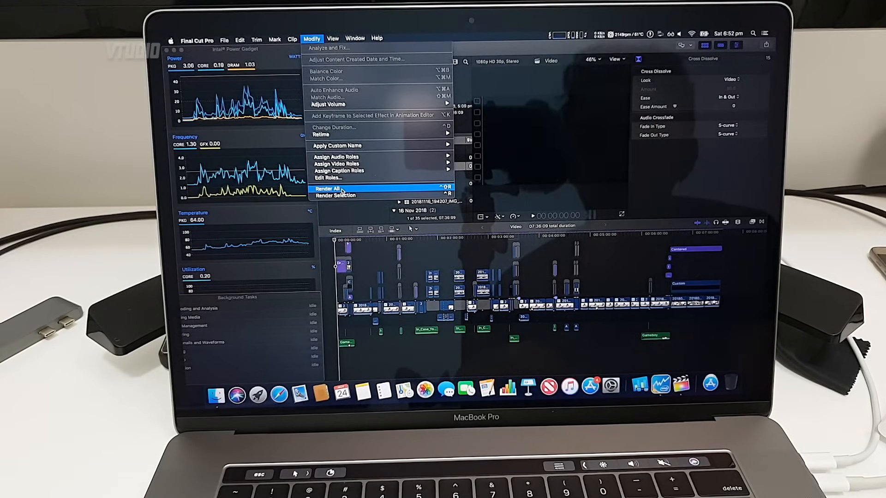